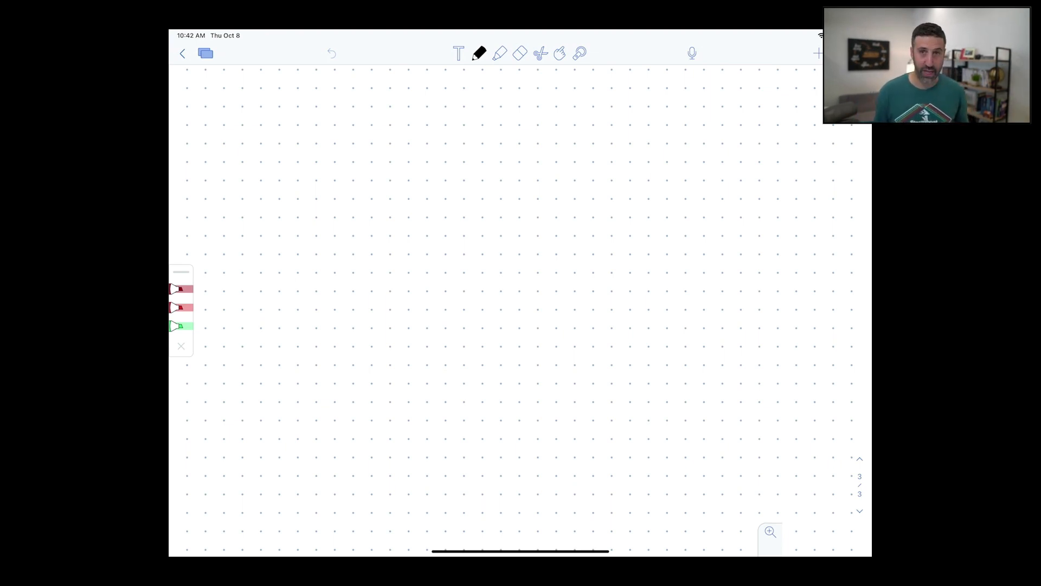
Step: Draw a large rectangle border in black pen and a vertical centre line splitting it into two pages
left_click_drag(216, 111, 389, 104)
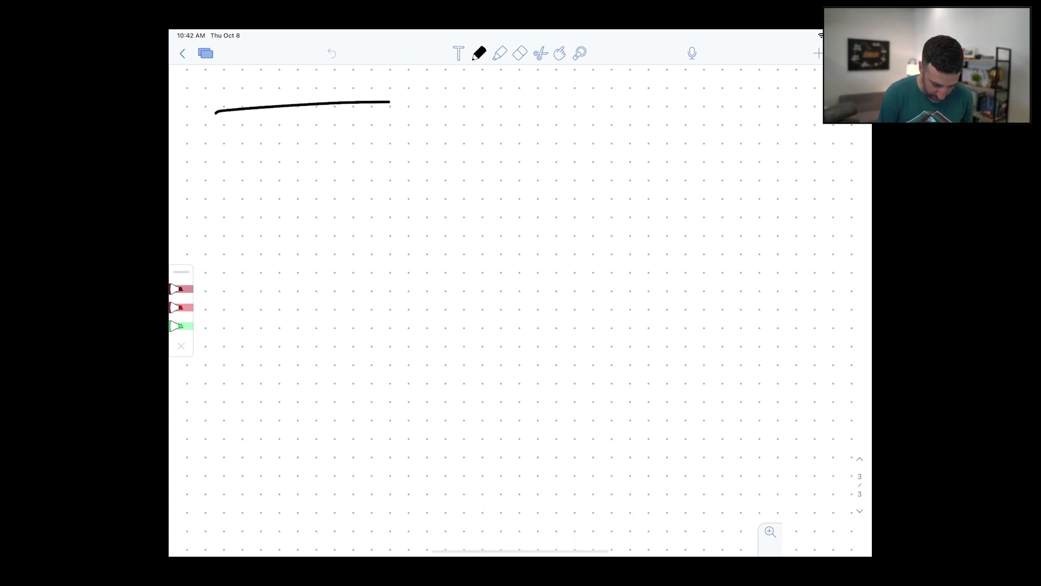
left_click_drag(389, 104, 258, 507)
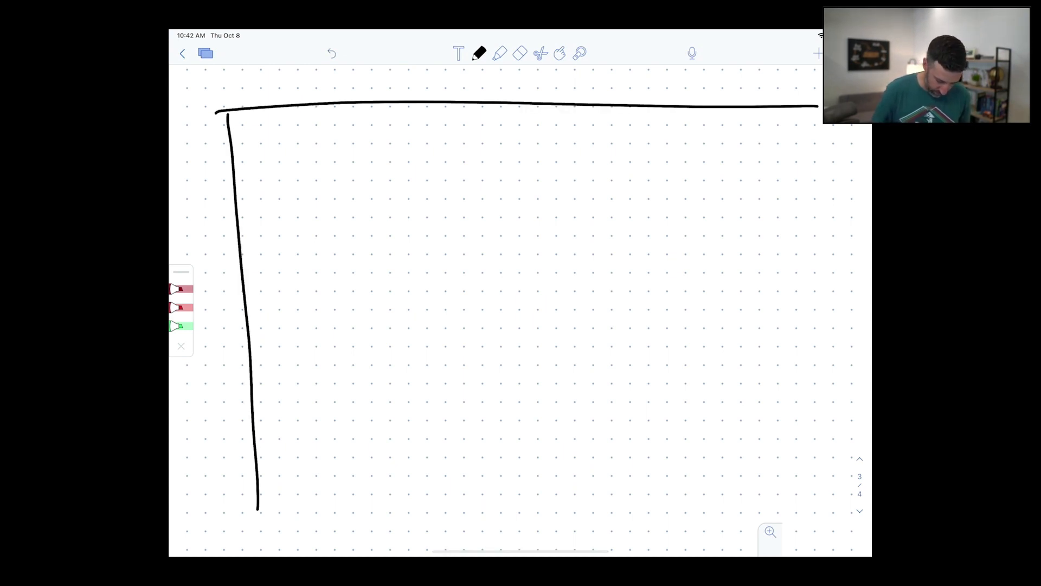
left_click_drag(810, 110, 266, 504)
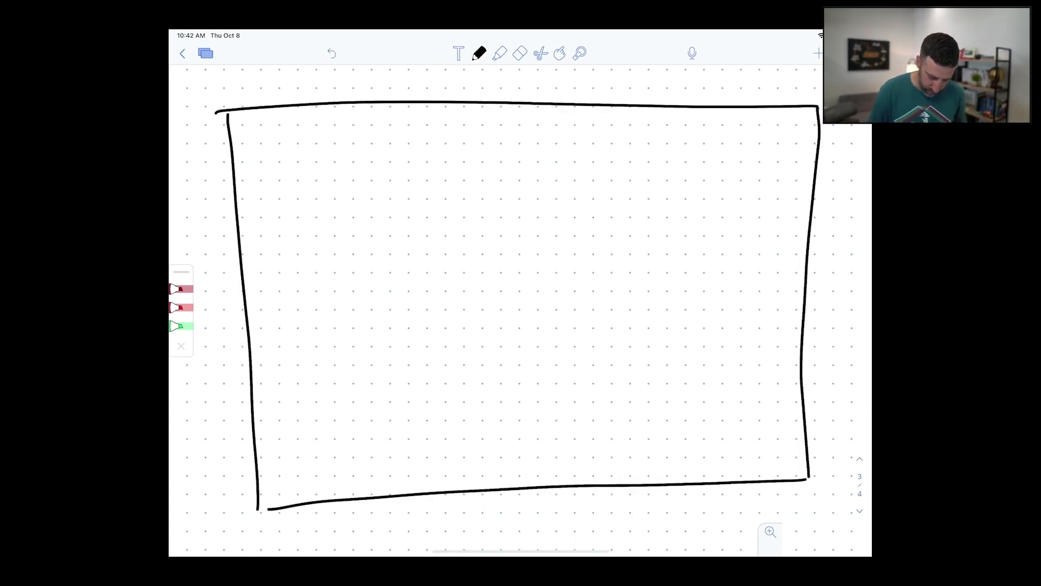
left_click_drag(511, 110, 543, 478)
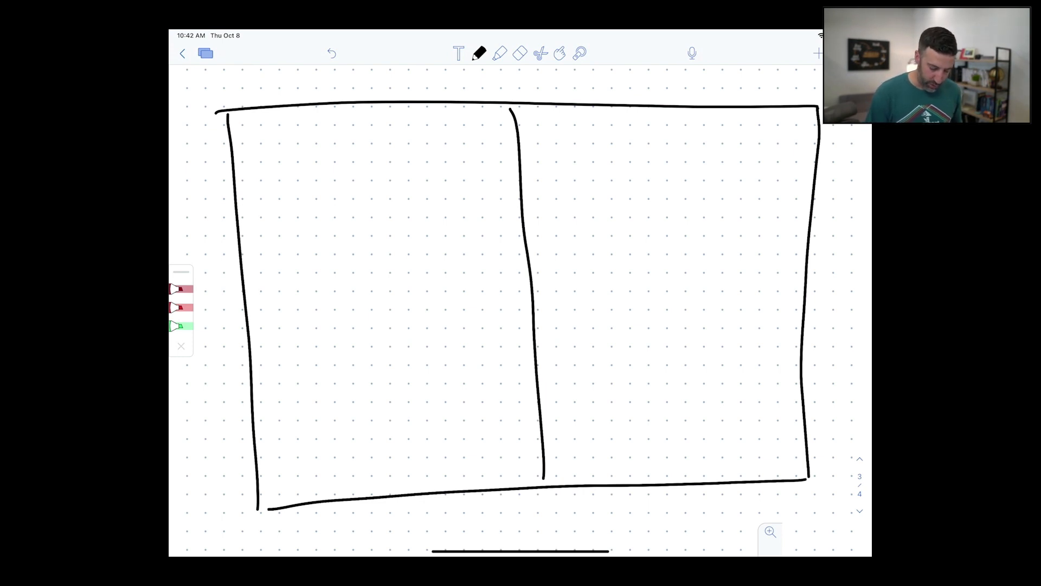
Step: Switch to blue ink and draw vertical and horizontal lines dividing the left page into day boxes
left_click(480, 53)
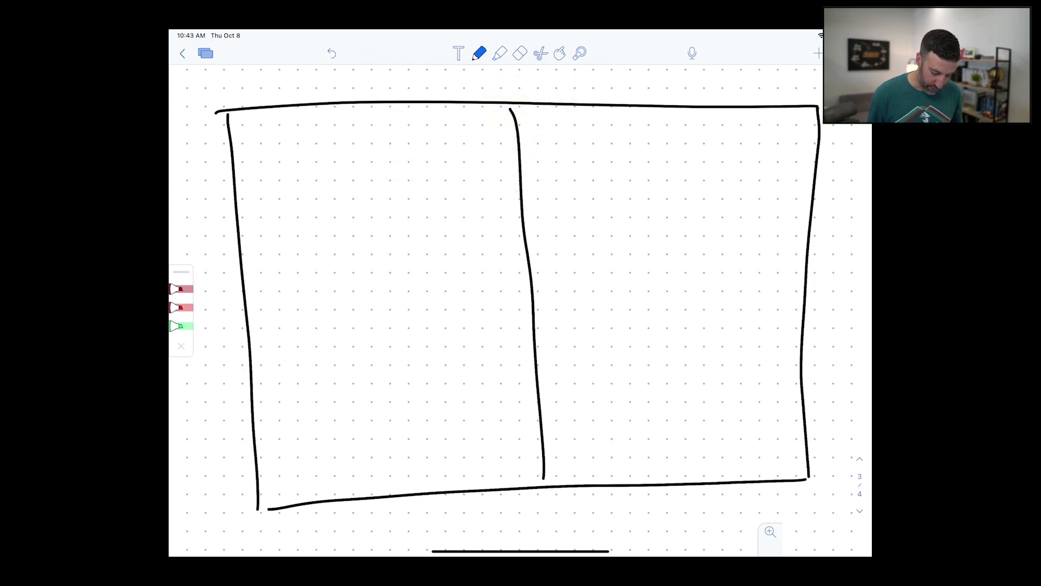
left_click_drag(373, 107, 395, 475)
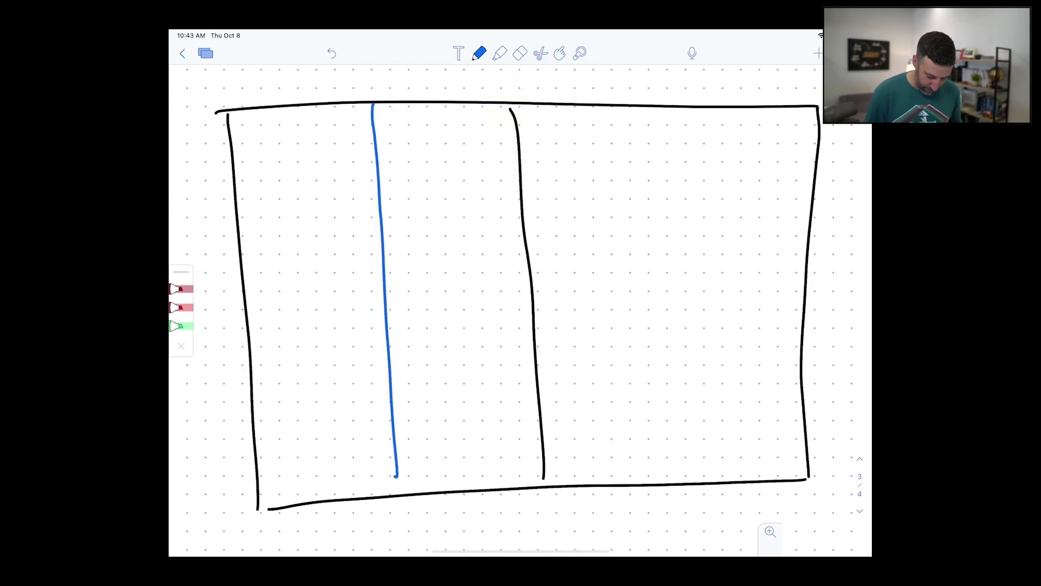
left_click_drag(245, 250, 519, 239)
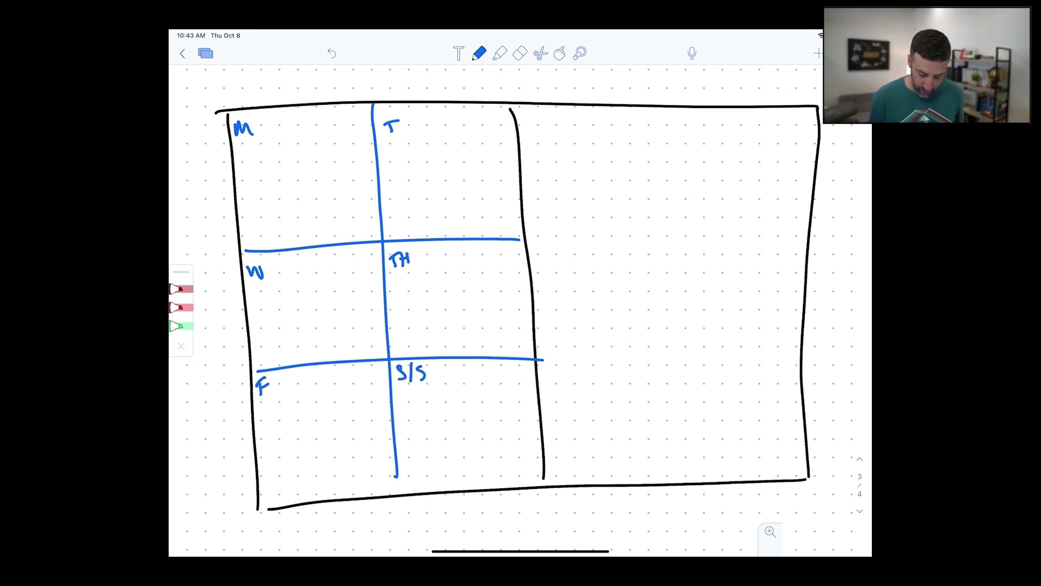
Step: Draw a blue horizontal divider on the right page and begin writing the BIG 3 heading above it
left_click_drag(547, 198, 771, 198)
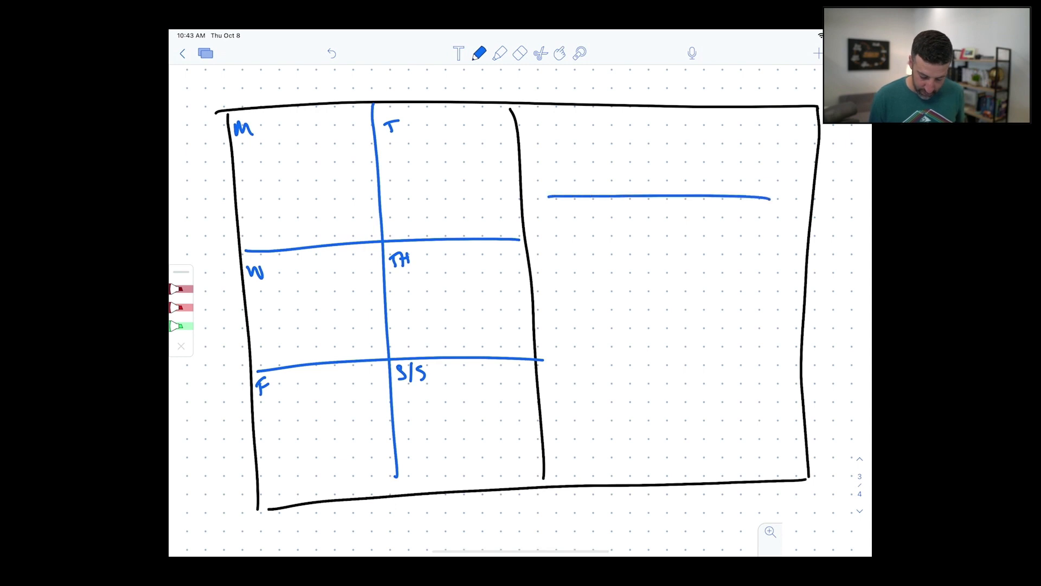
left_click_drag(657, 116, 664, 183)
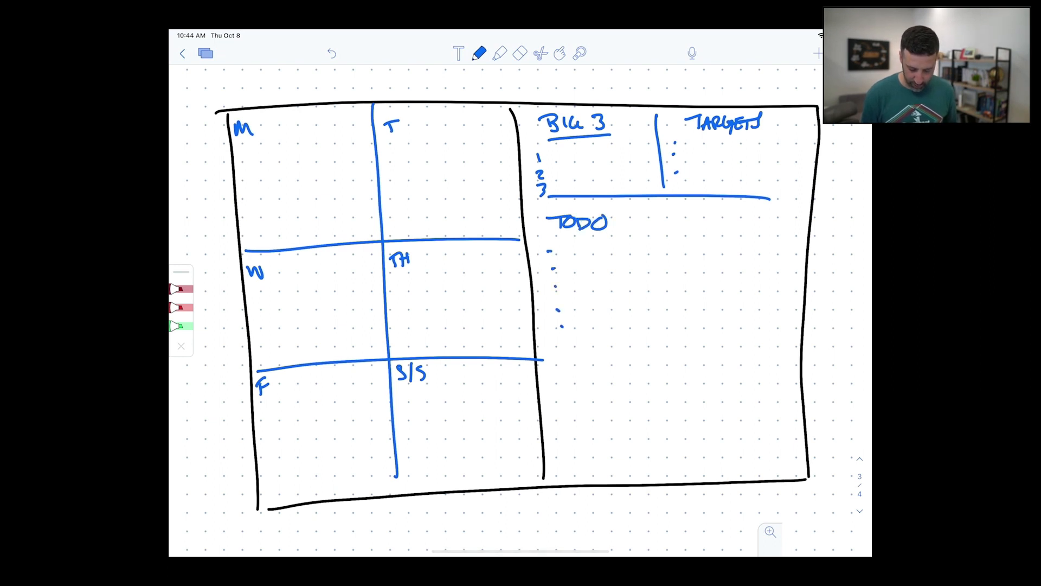
Step: Erase TODO and its dots, write Project Tasks and Whirlwind headings, and underline both
left_click_drag(571, 244, 625, 419)
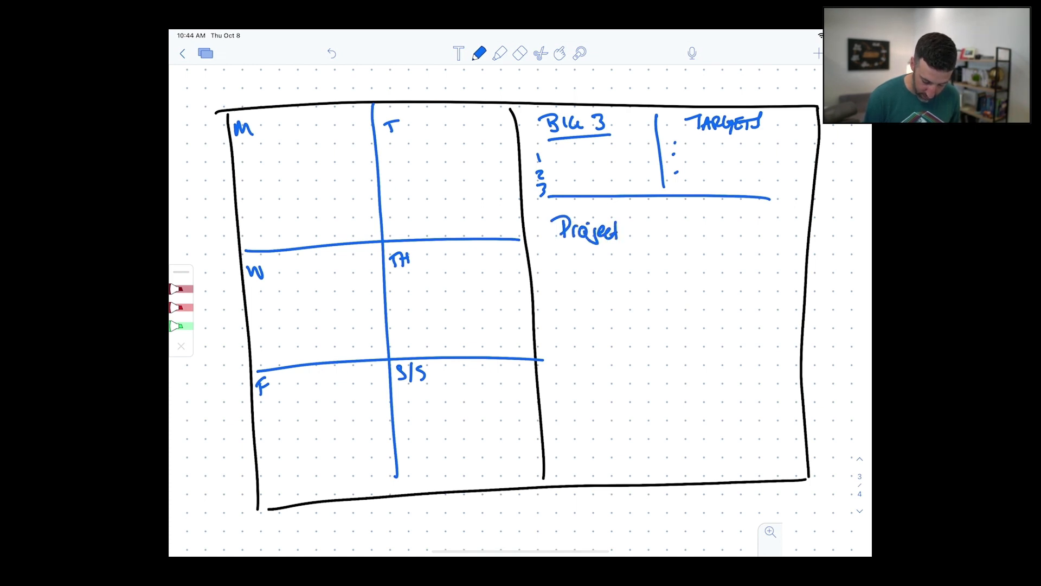
type("TASKS")
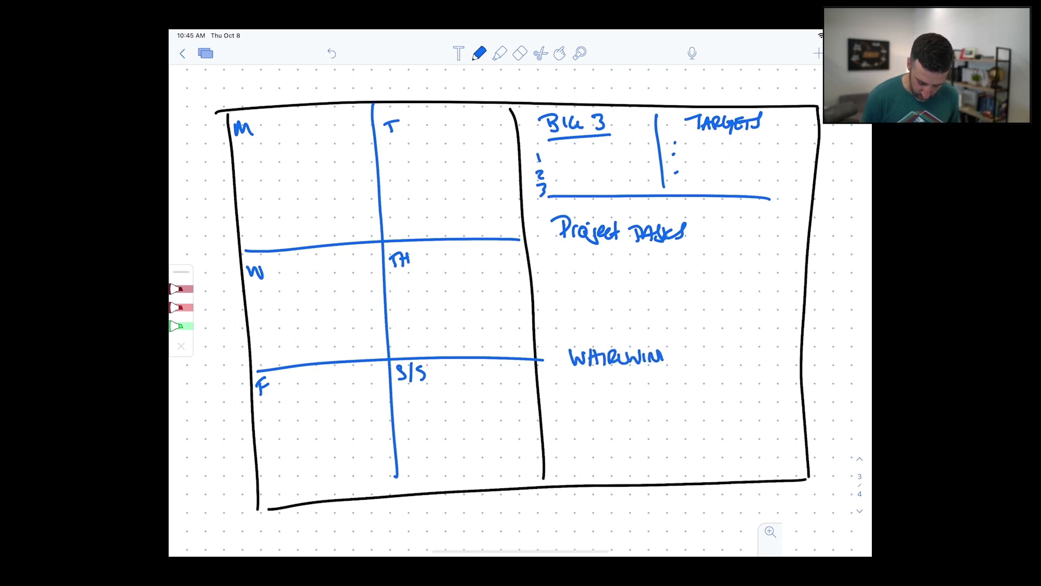
left_click_drag(554, 250, 694, 250)
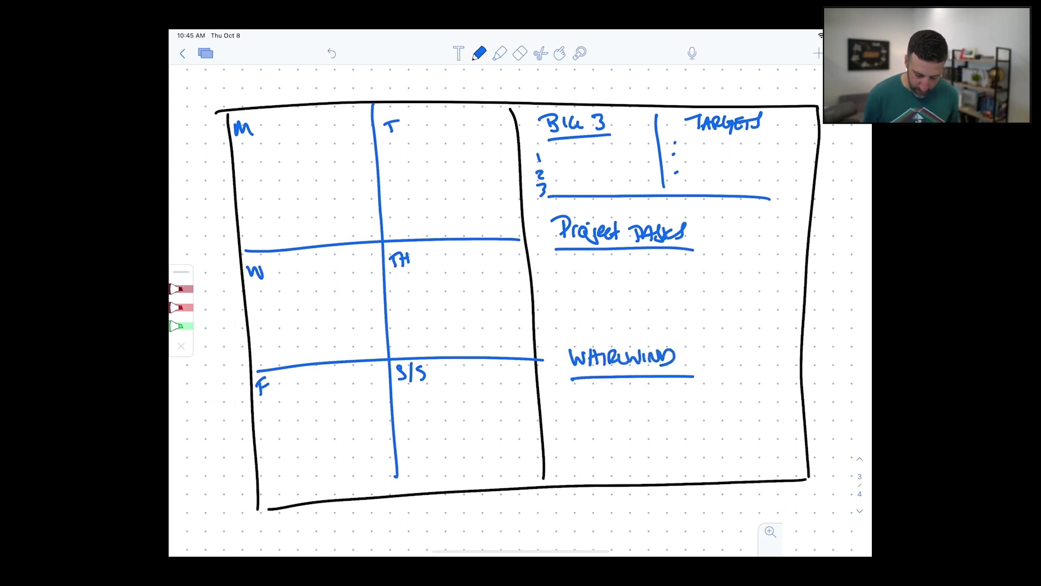